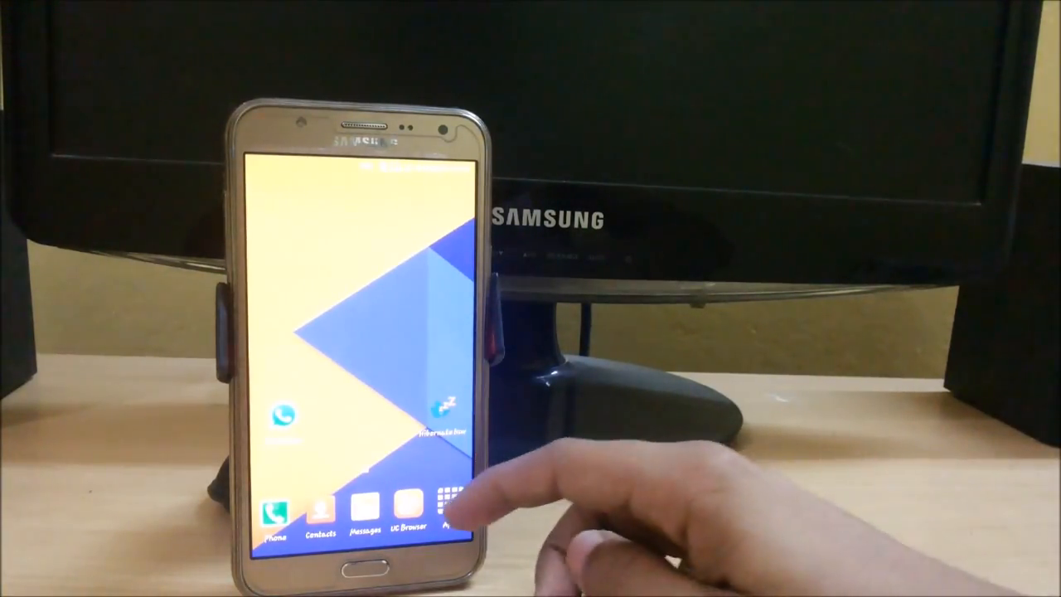
# Step: Open the Install file browser and scroll down to the sdcard, system, twres and usb-otg folders
pyautogui.click(451, 505)
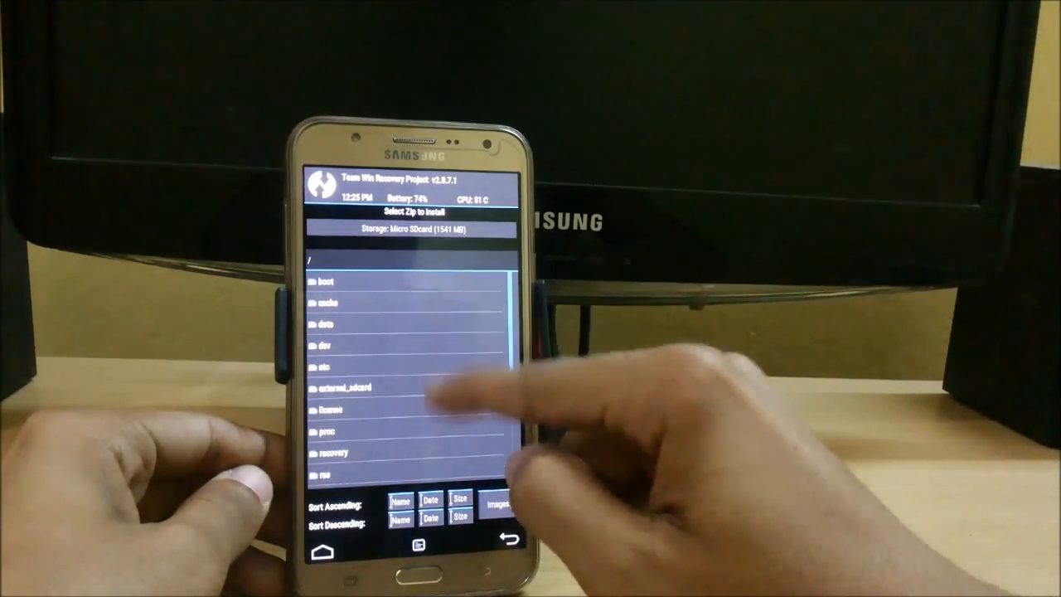
pyautogui.scroll(3)
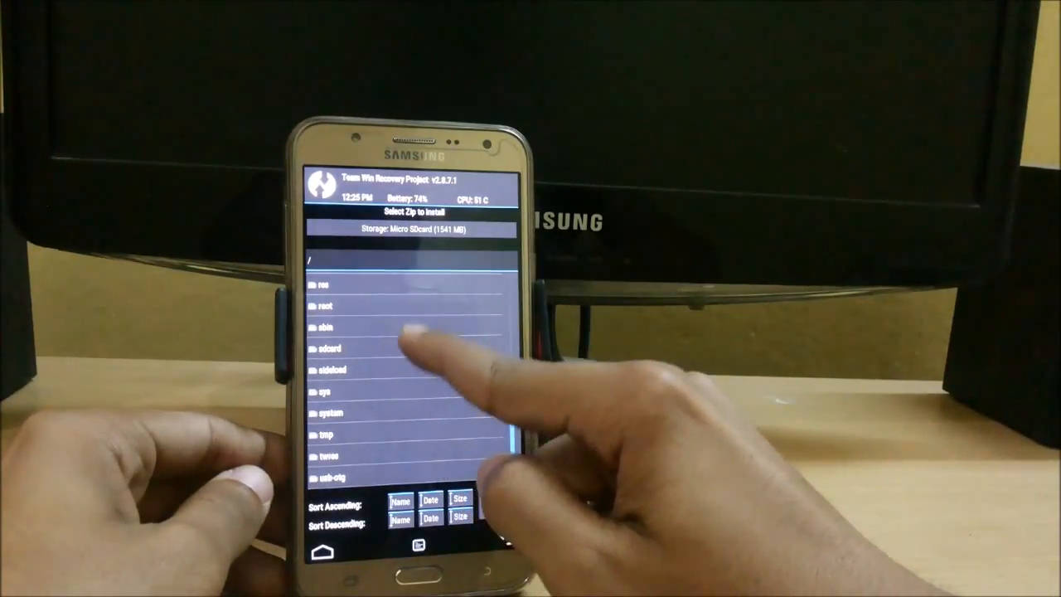